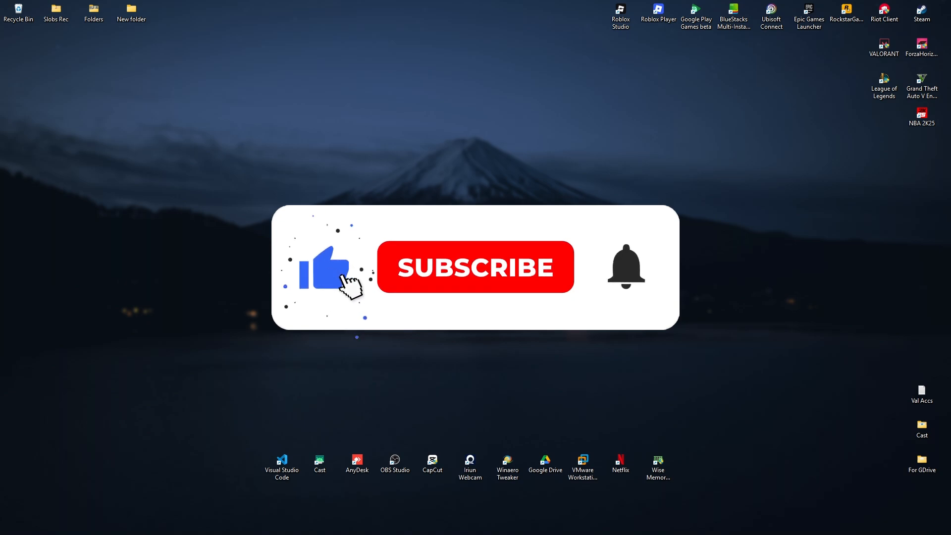
# Bring up the Windows taskbar search panel.
pyautogui.click(475, 266)
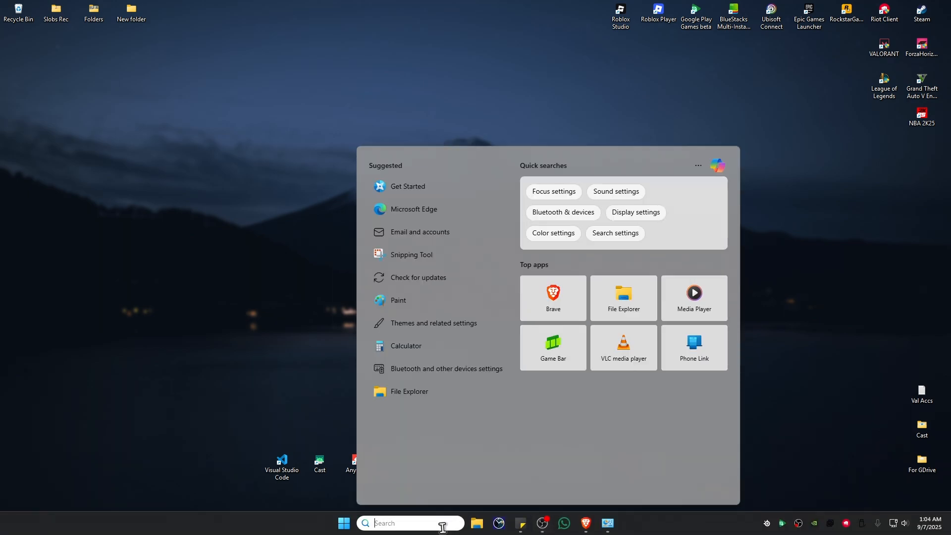
# Search for 'msconfig' and launch System Configuration.
pyautogui.write('msconfig')
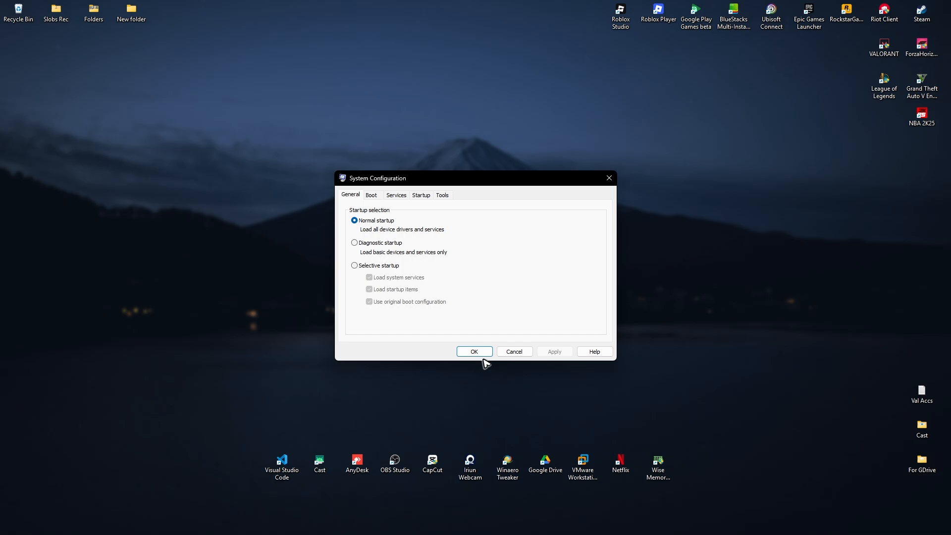
# Uncheck the Riot Games vgc service in the Services list and apply the change.
pyautogui.click(396, 195)
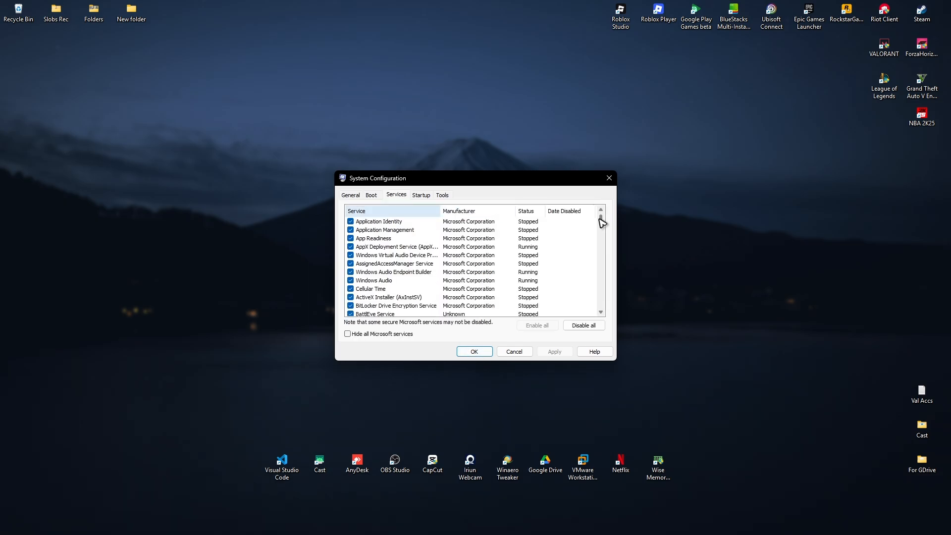
pyautogui.scroll(-3)
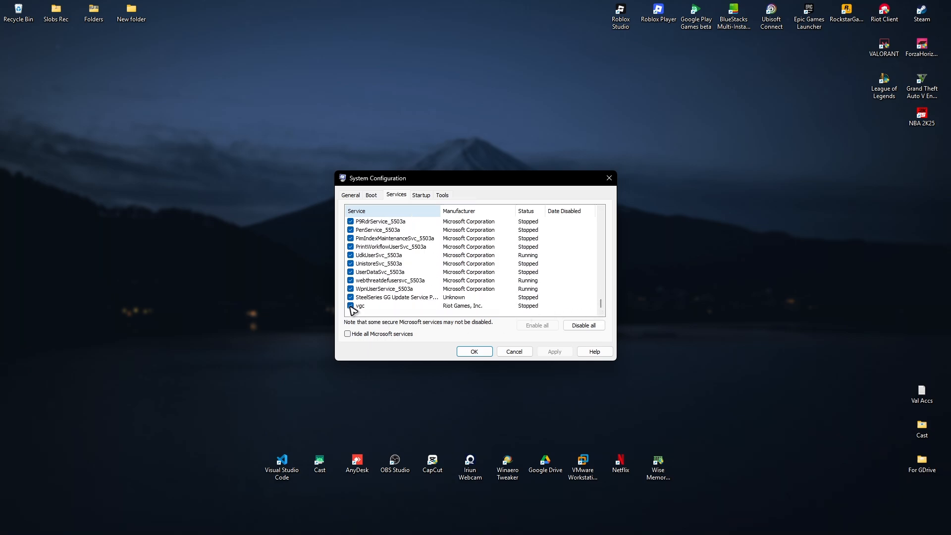
pyautogui.click(350, 306)
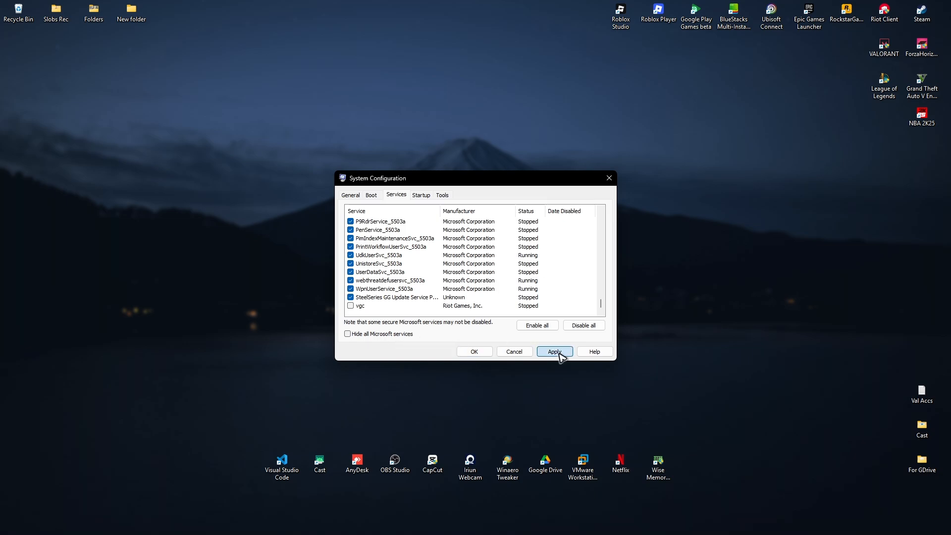
pyautogui.click(553, 352)
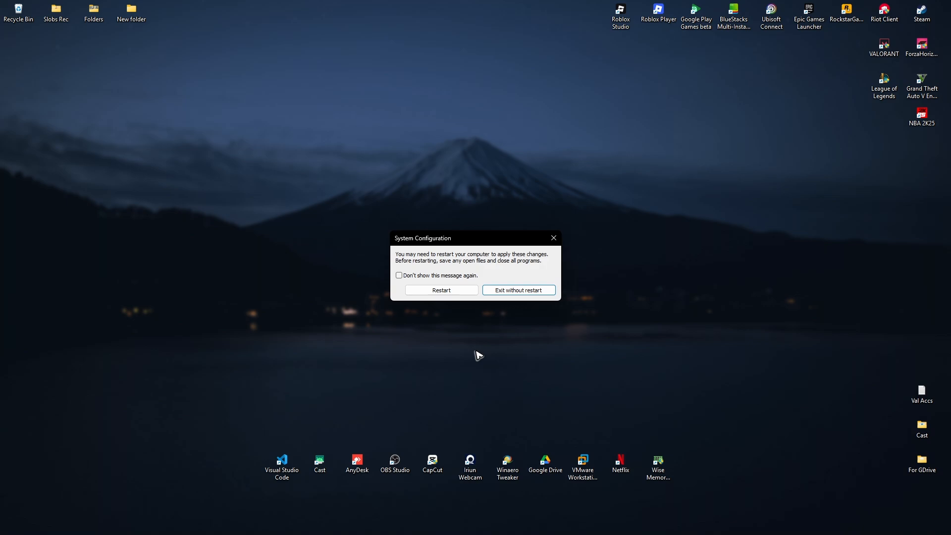
pyautogui.moveTo(514, 277)
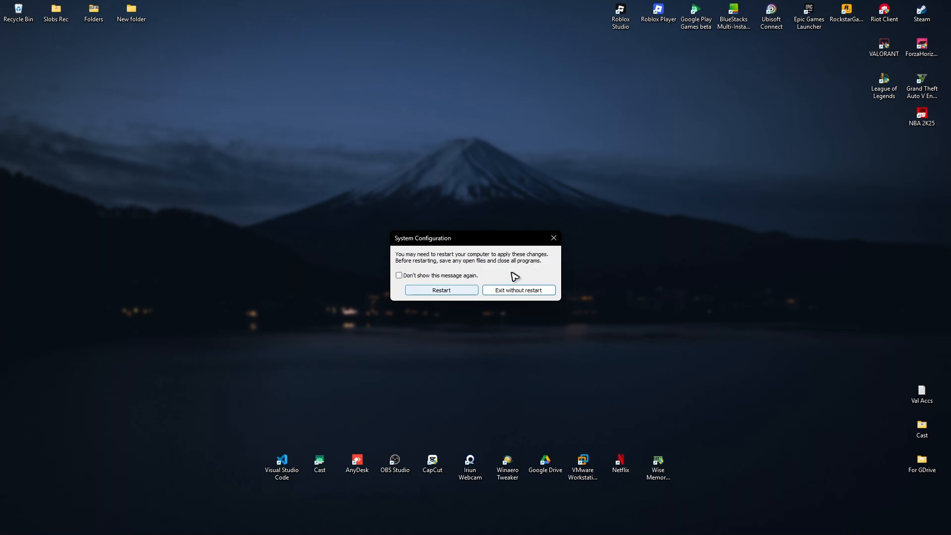
# Exit the restart prompt without restarting and bring up the search panel again.
pyautogui.click(518, 290)
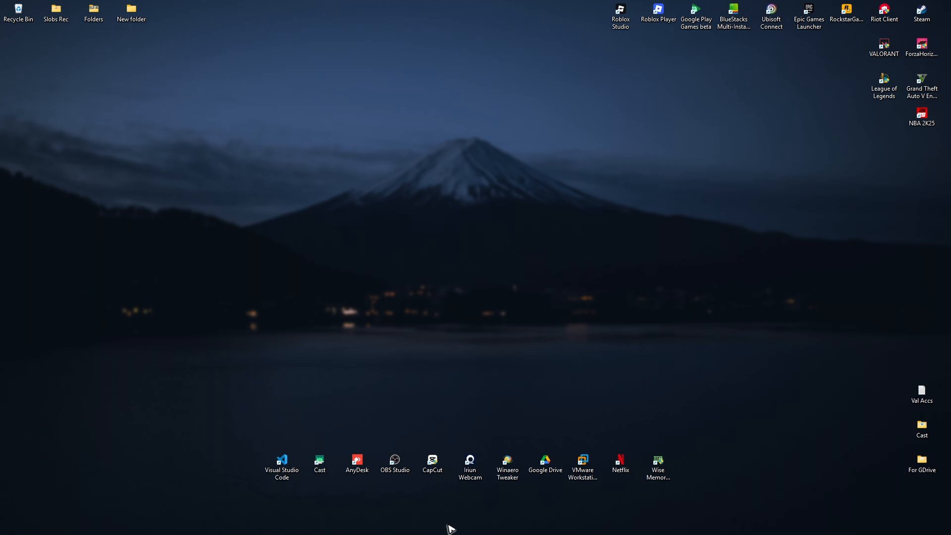
pyautogui.click(343, 524)
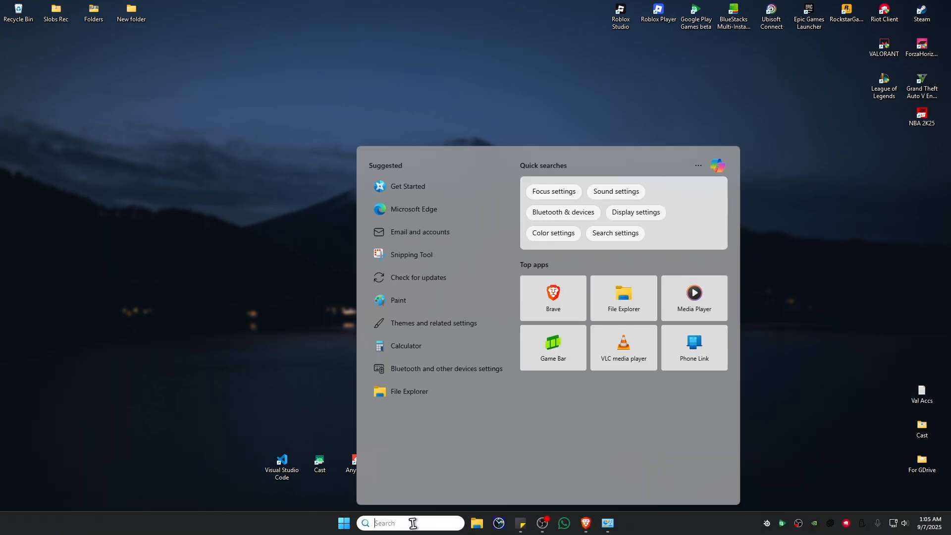
# Relaunch msconfig via search 'mscon', toggle vgc in Services again, and restart the computer.
pyautogui.write('mscon')
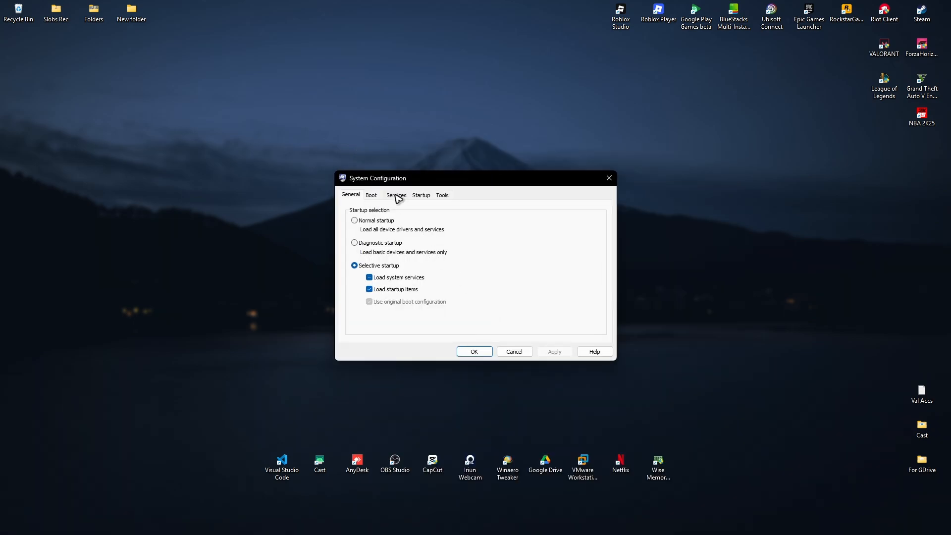
pyautogui.click(397, 195)
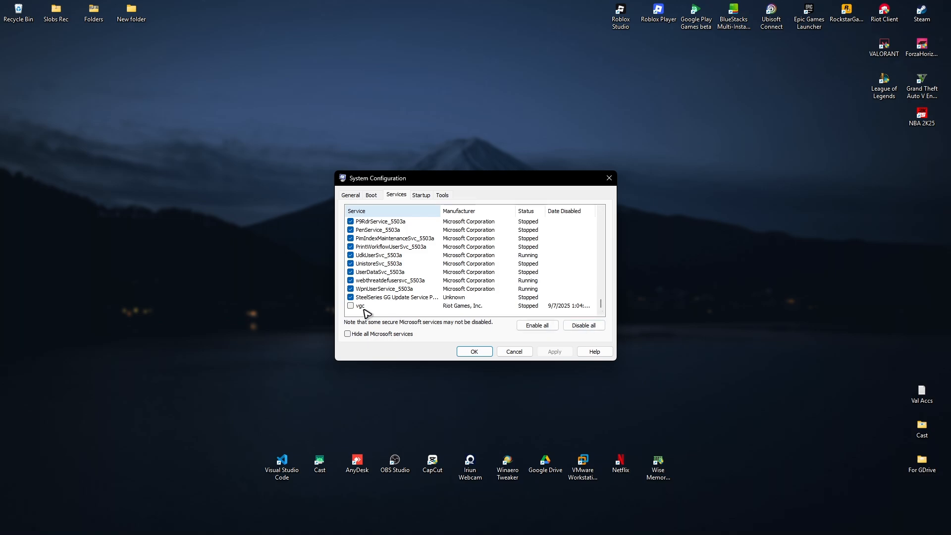
pyautogui.click(350, 306)
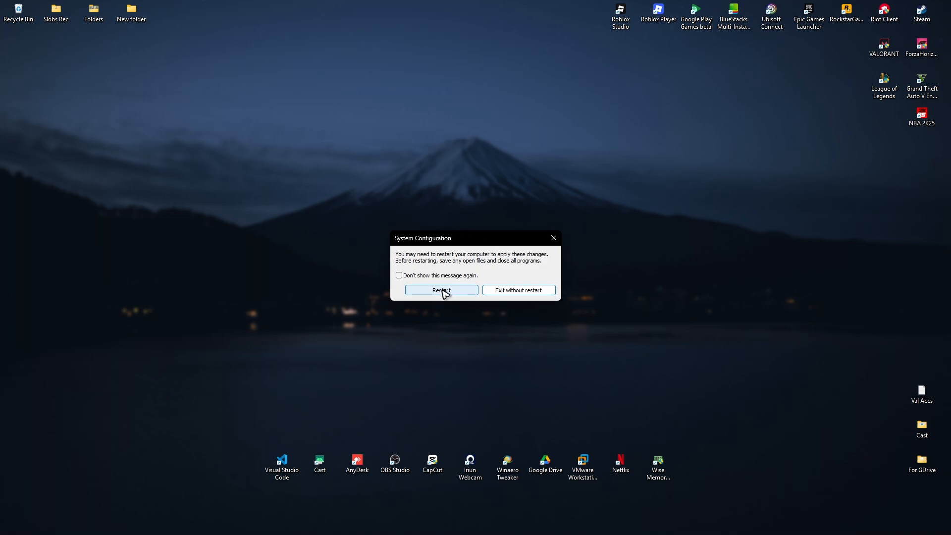
pyautogui.click(518, 290)
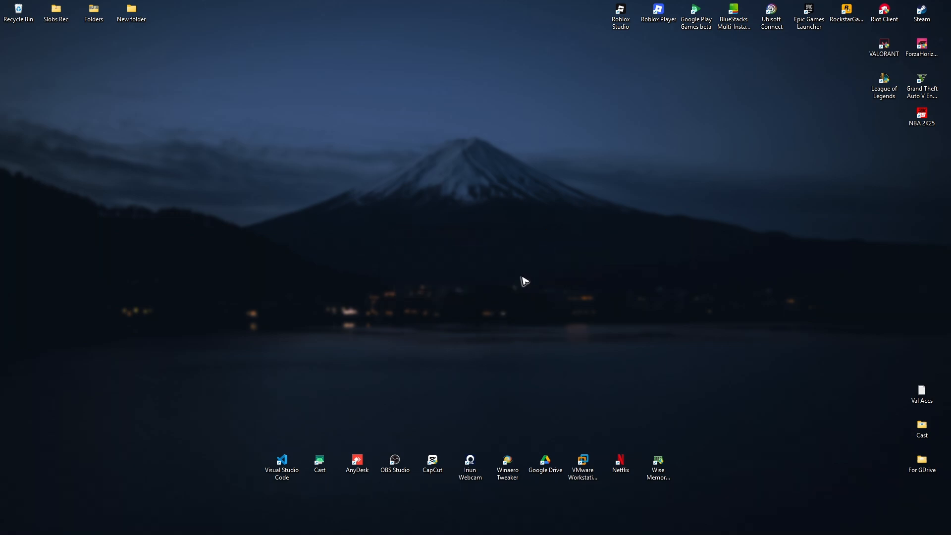